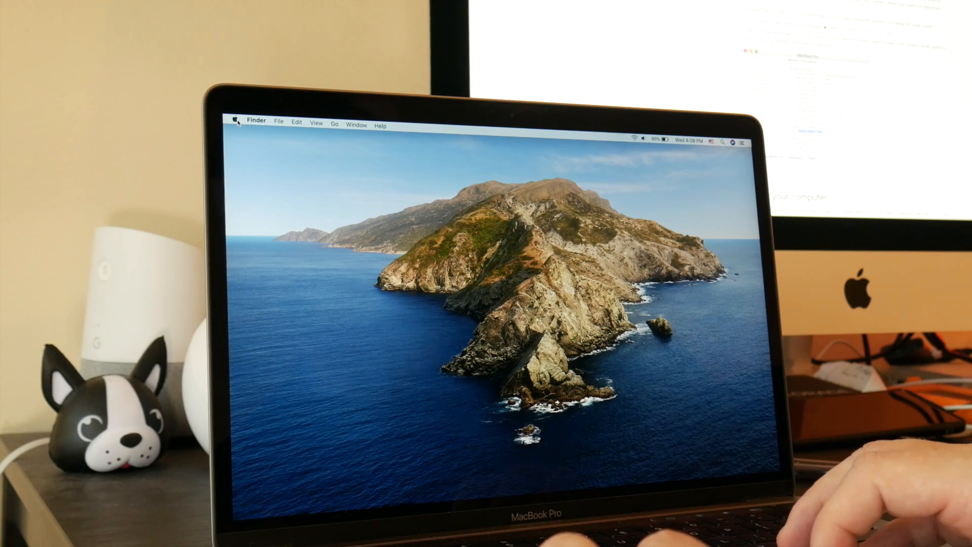
- Open About This Mac from the Apple menu to view the MacBook Pro's Catalina specs
left_click(235, 121)
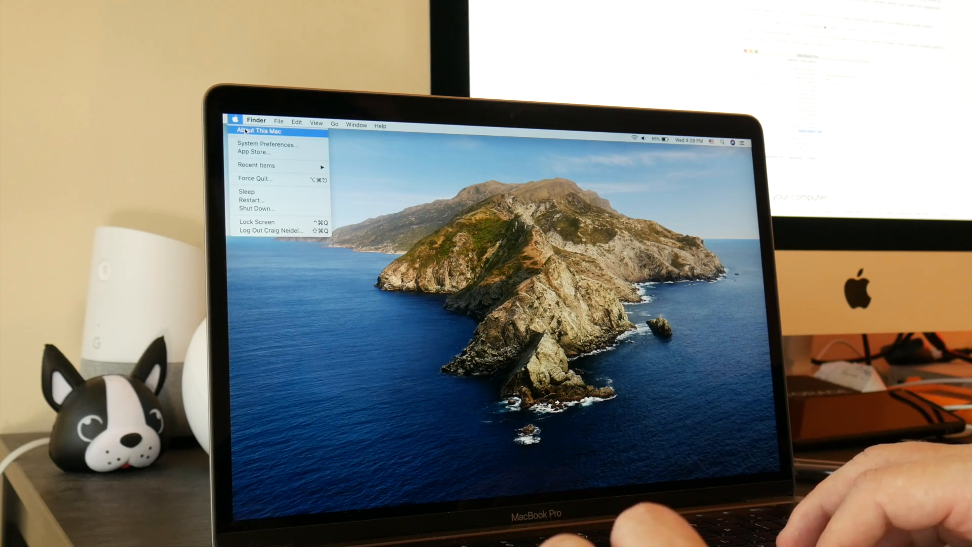
left_click(262, 131)
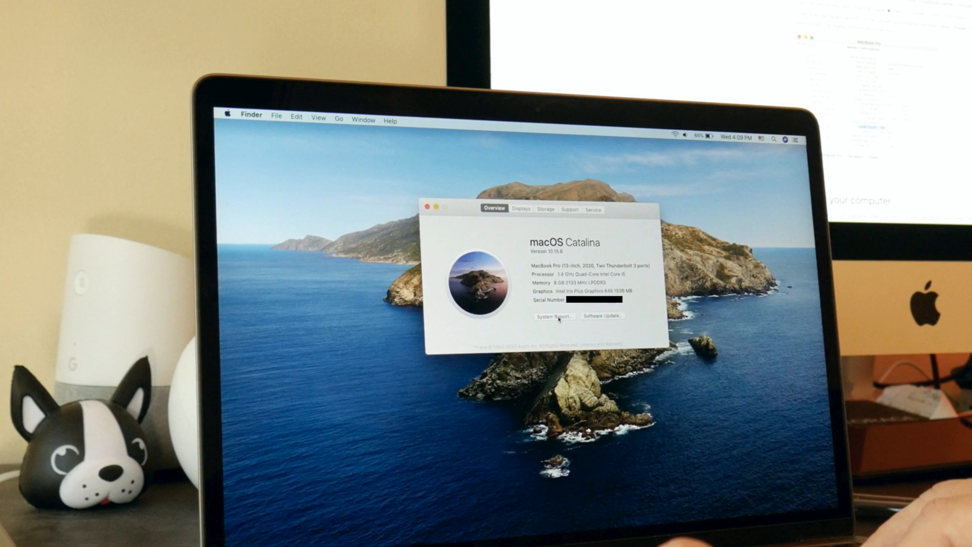
- Open the System Report and select the Power section under Hardware
left_click(553, 315)
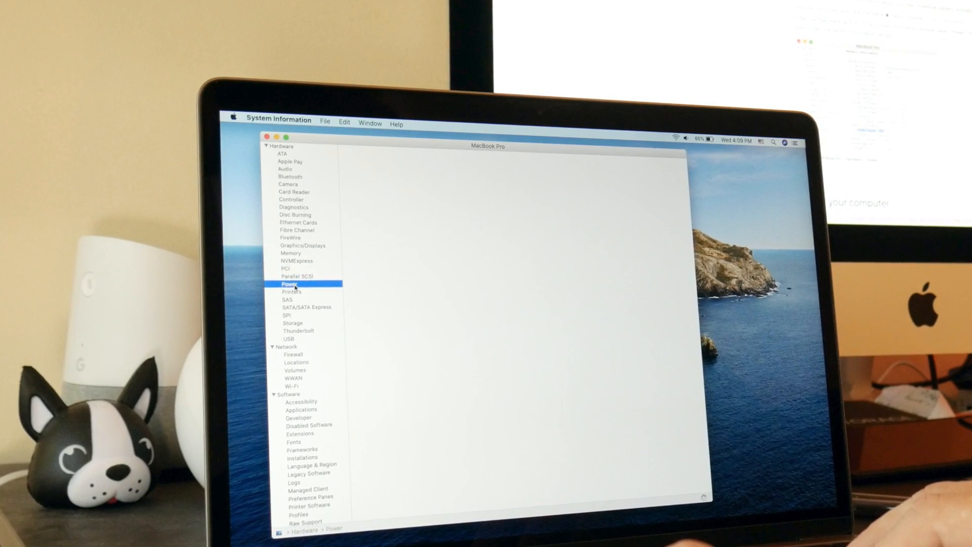
left_click(289, 284)
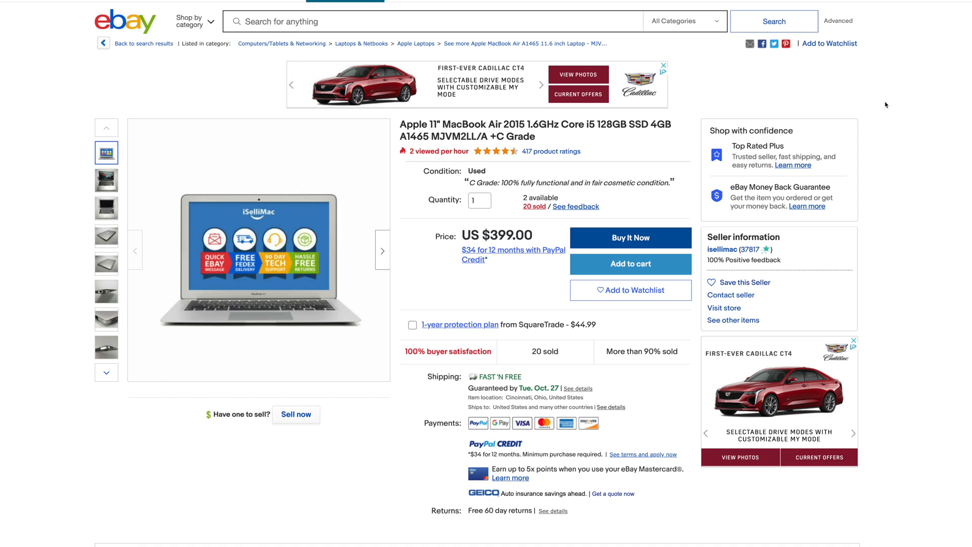
mouse_move(481, 259)
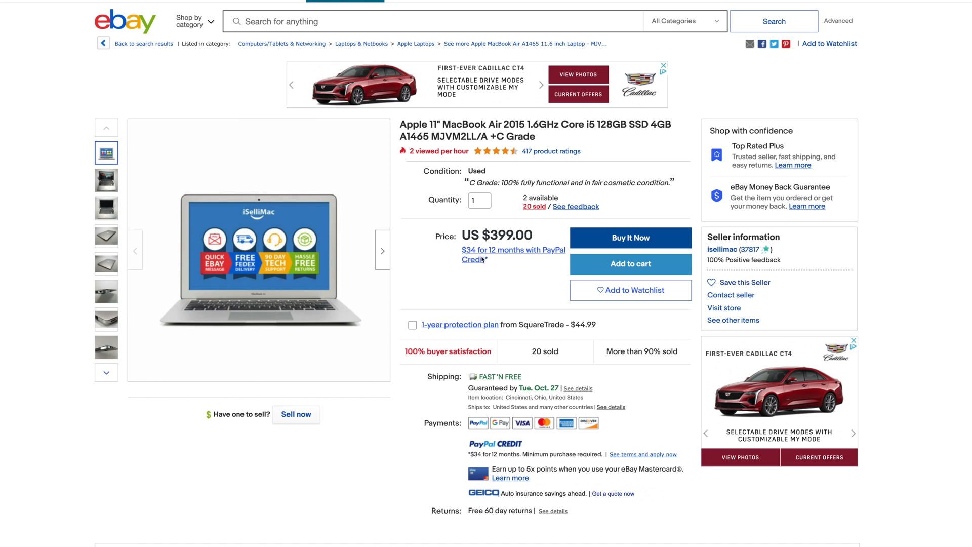
mouse_move(497, 279)
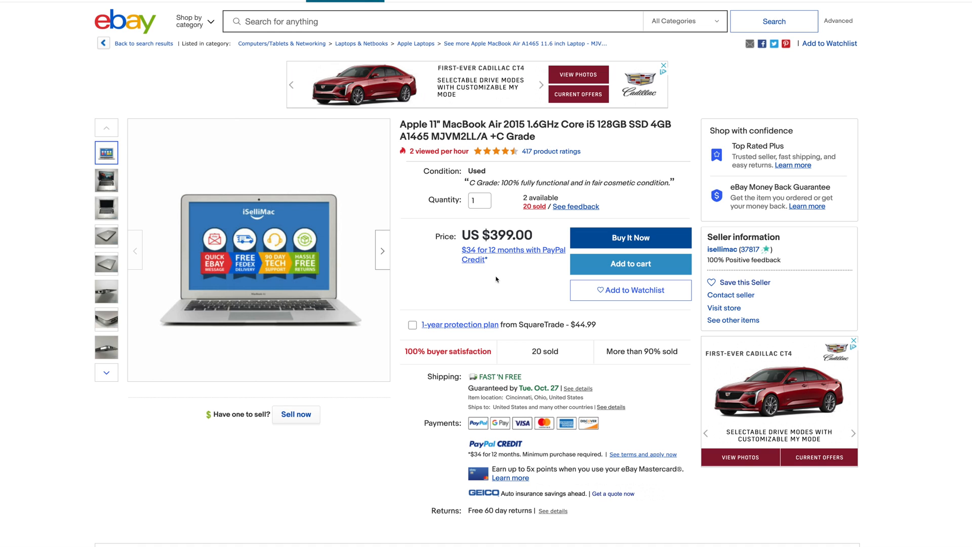
- Scroll the MacBook Air listing to the Battery entry: Normal health, 201 cycles
scroll("down", 3)
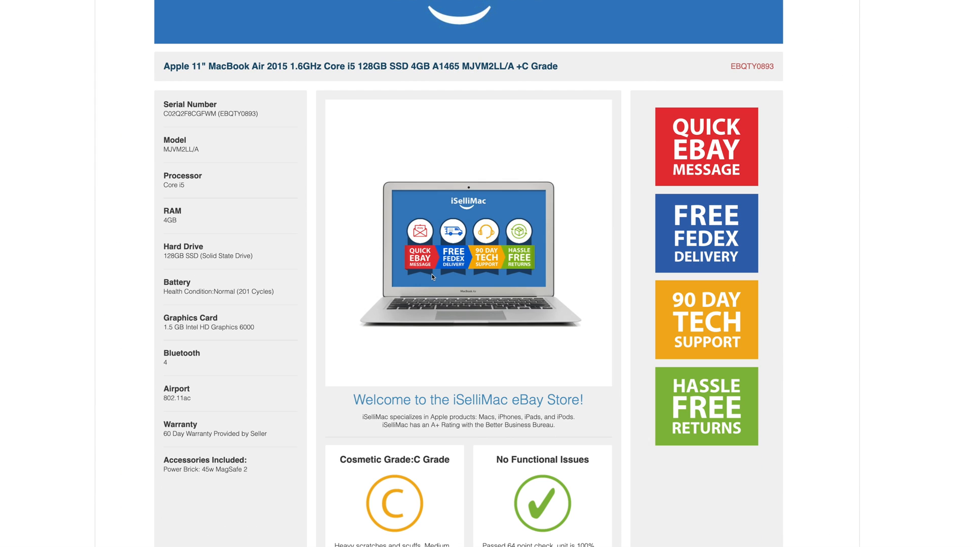
mouse_move(427, 281)
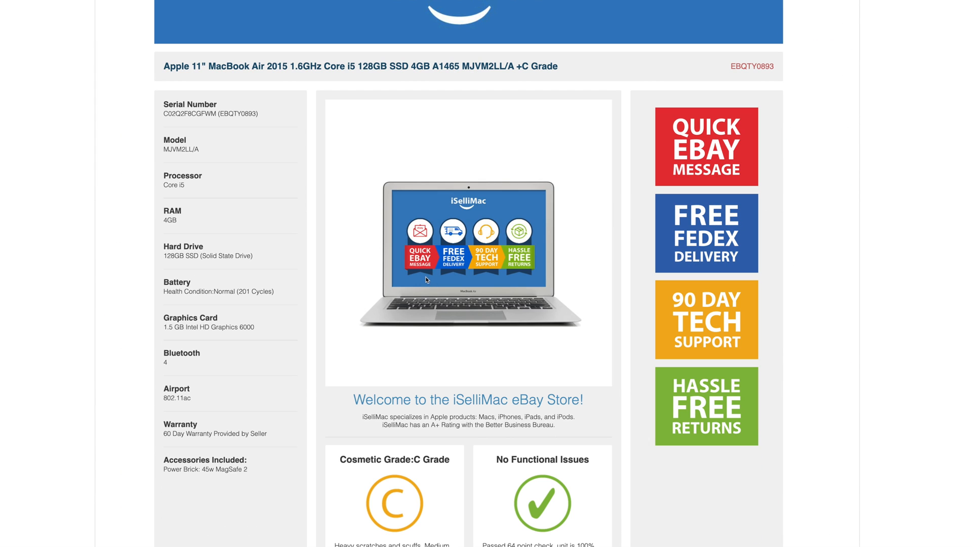
mouse_move(209, 278)
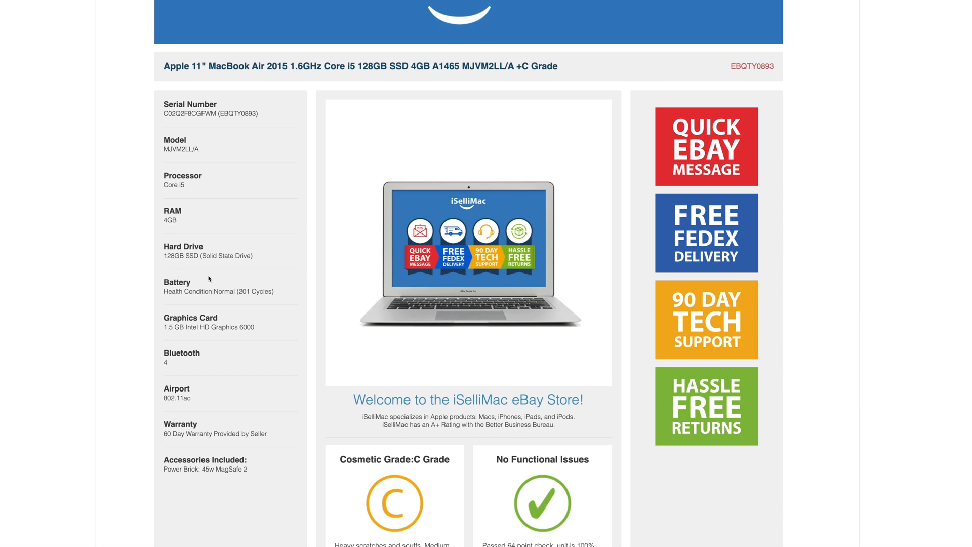
mouse_move(160, 286)
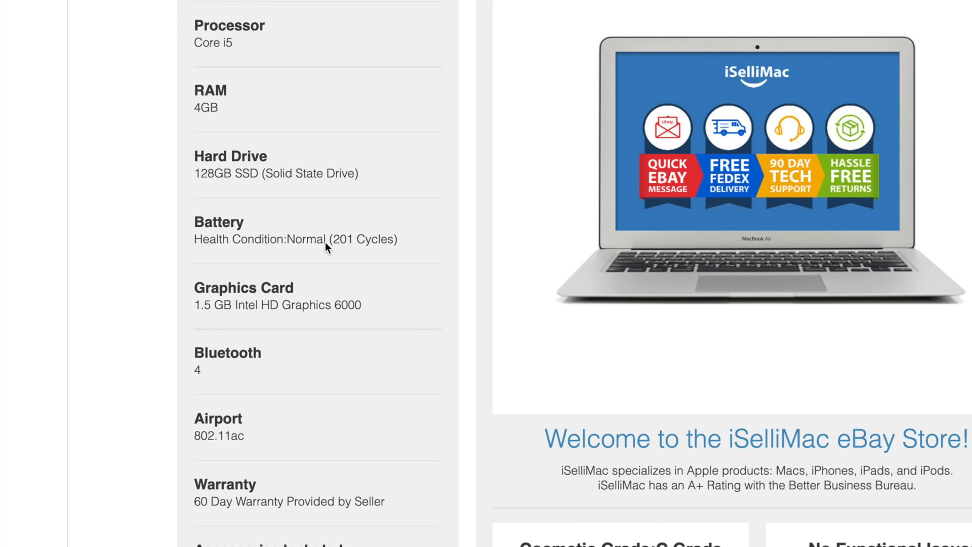
mouse_move(352, 220)
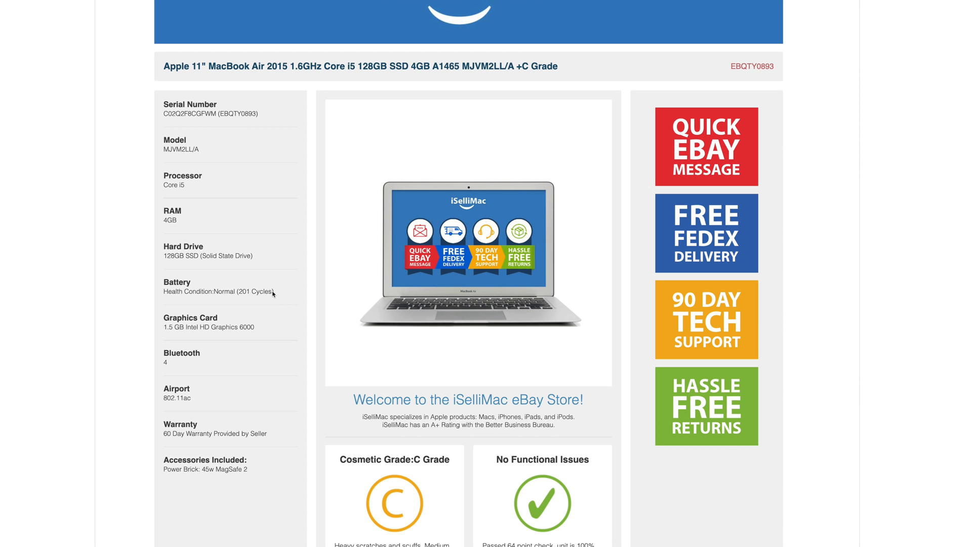
mouse_move(275, 291)
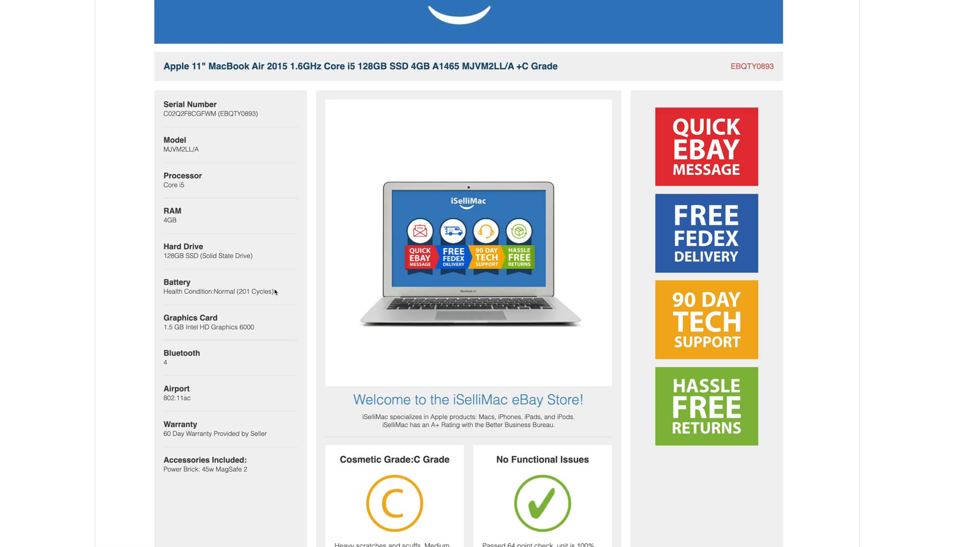
mouse_move(271, 269)
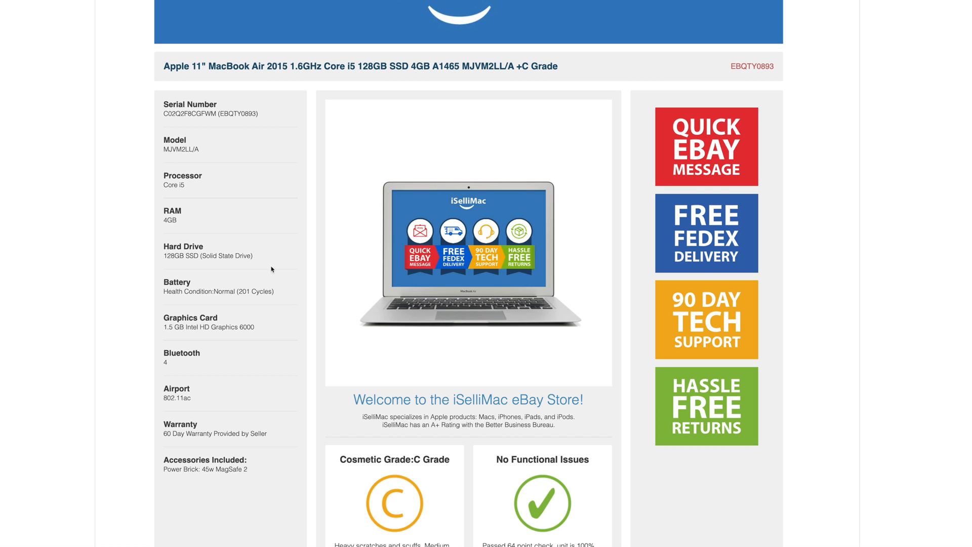
mouse_move(268, 305)
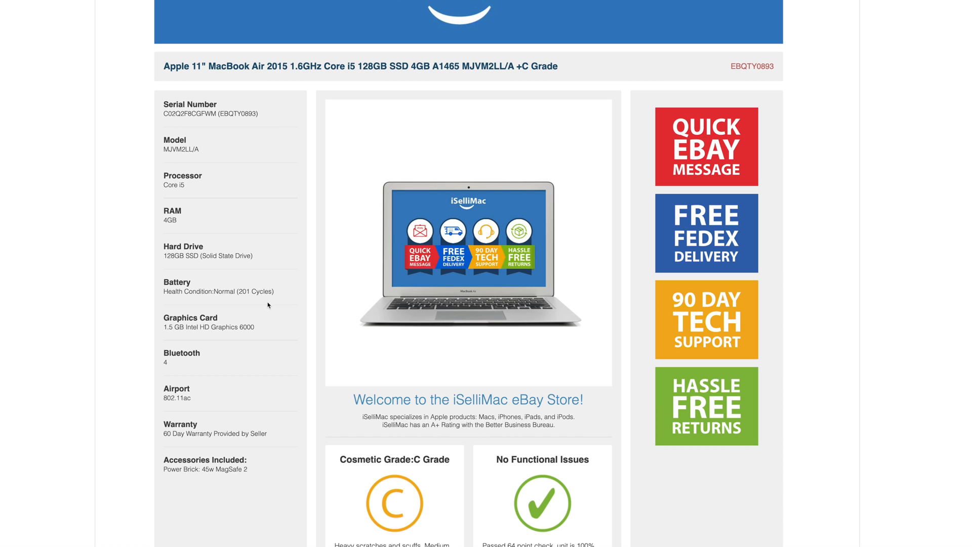
mouse_move(432, 335)
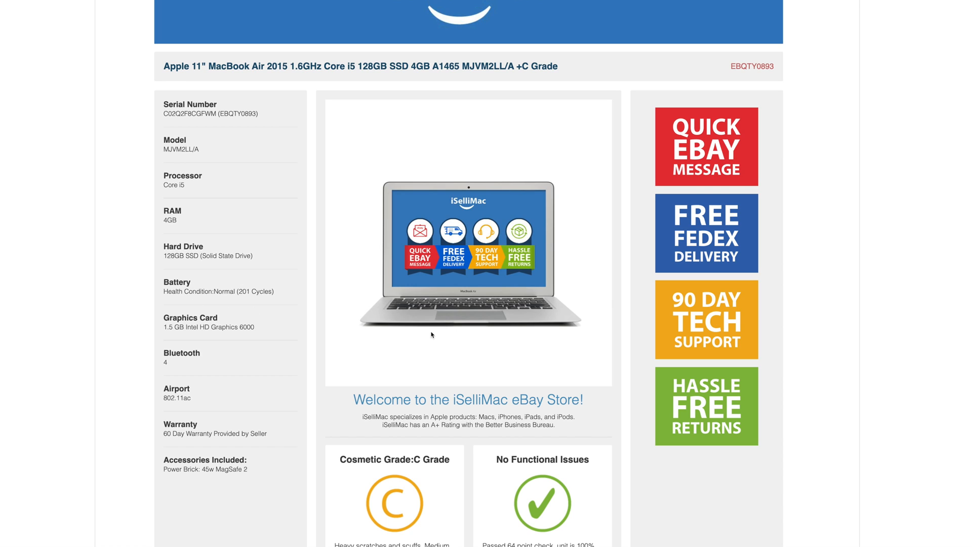
mouse_move(446, 318)
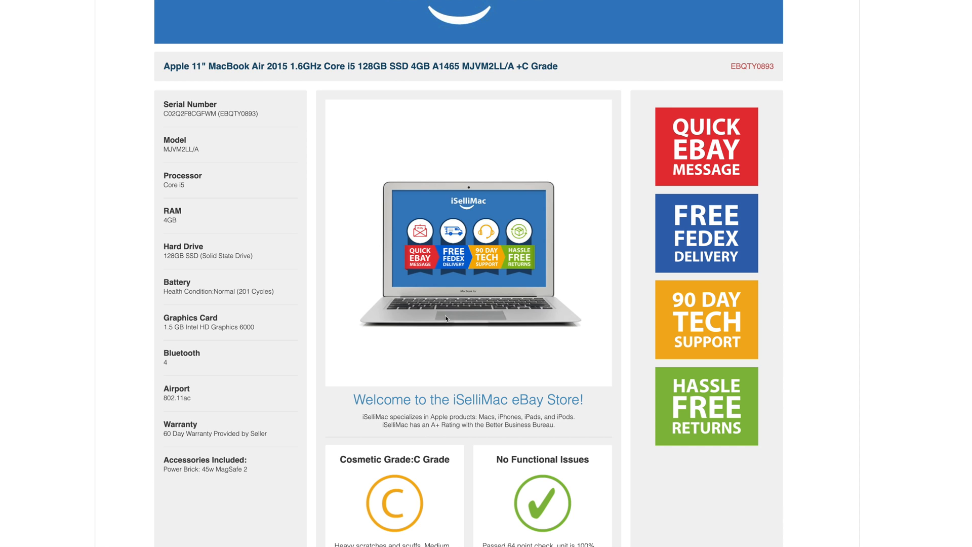
scroll("down", 3)
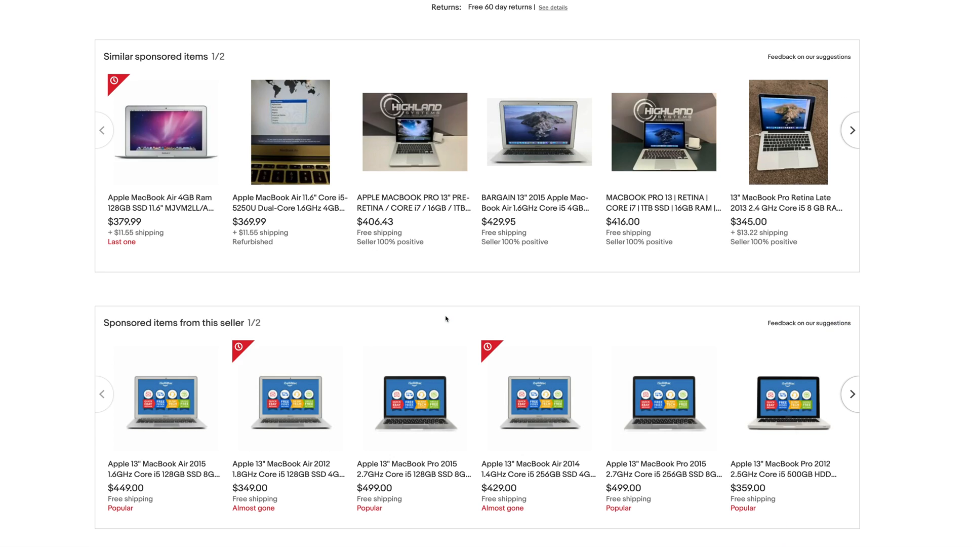
scroll("up", 3)
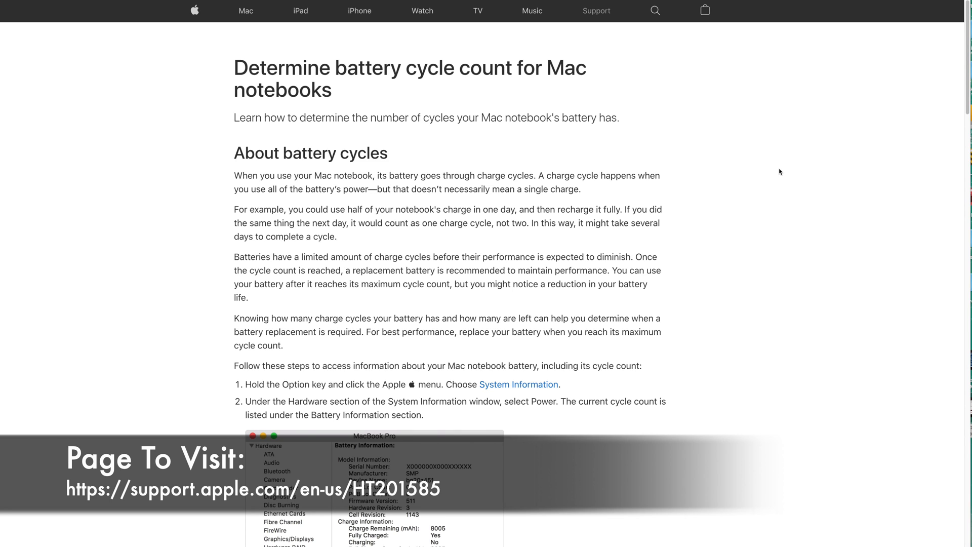
mouse_move(630, 245)
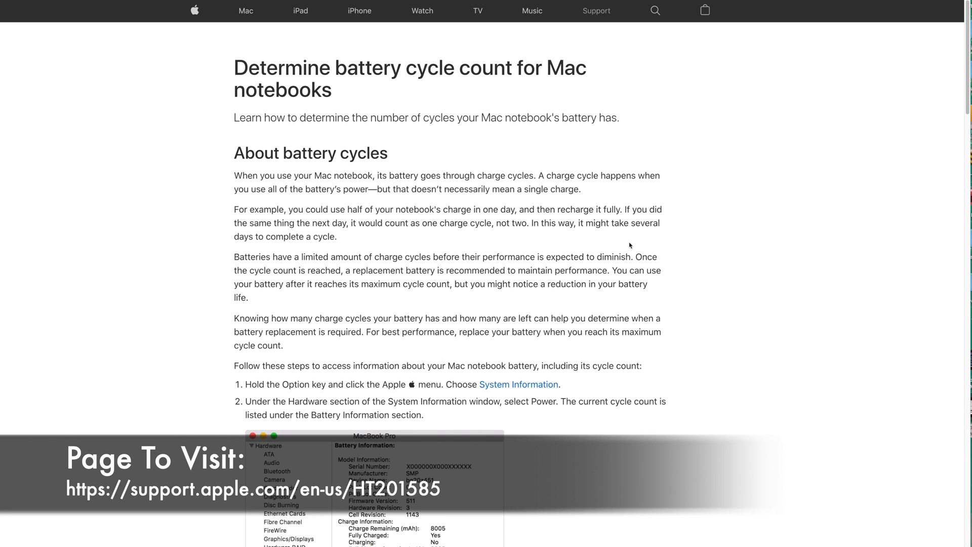
mouse_move(639, 189)
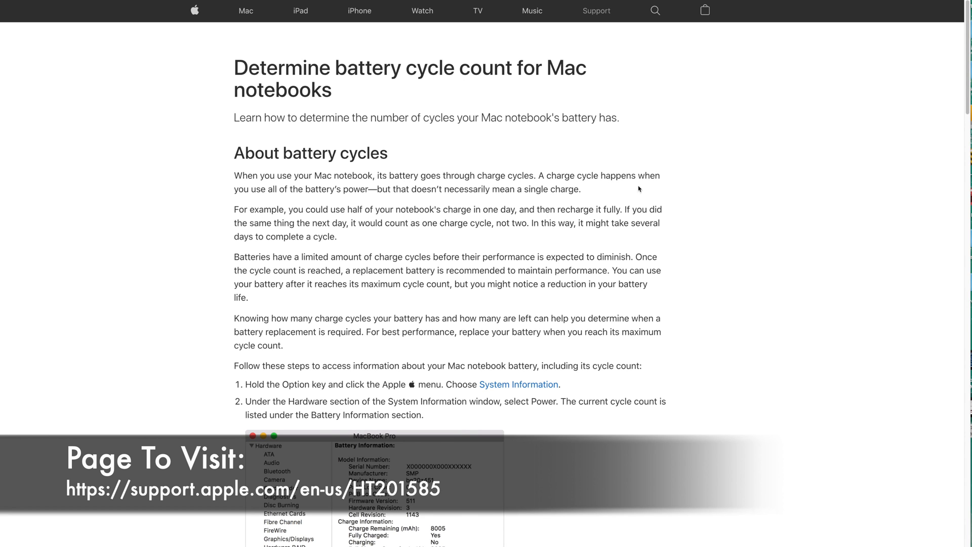
- Scroll to the MacBook Air rows showing a 1000-cycle limit for recent models
scroll("down", 3)
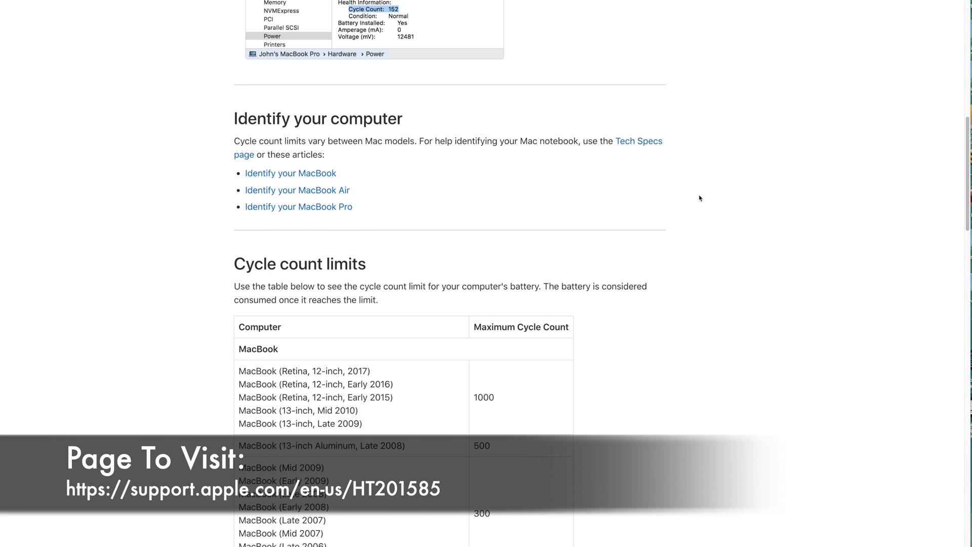
scroll("down", 3)
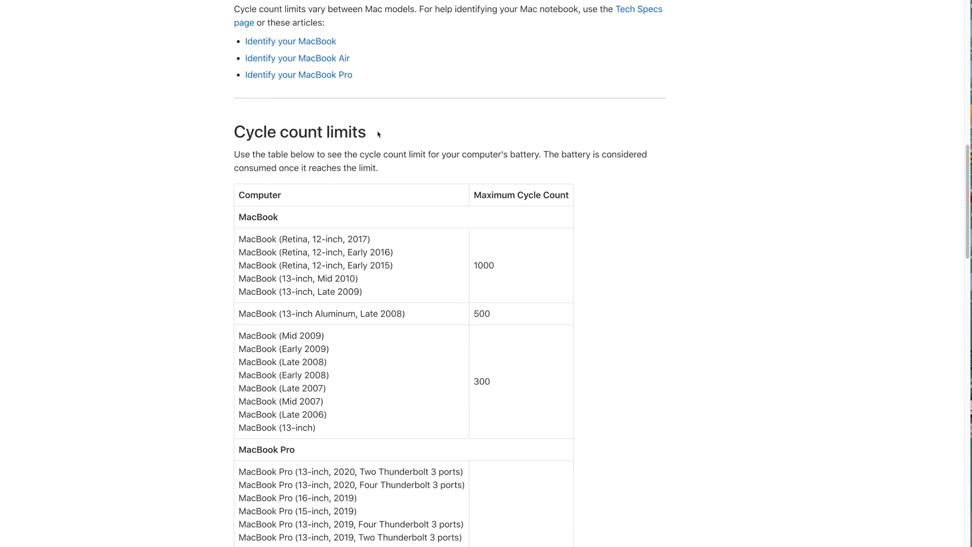
scroll("down", 3)
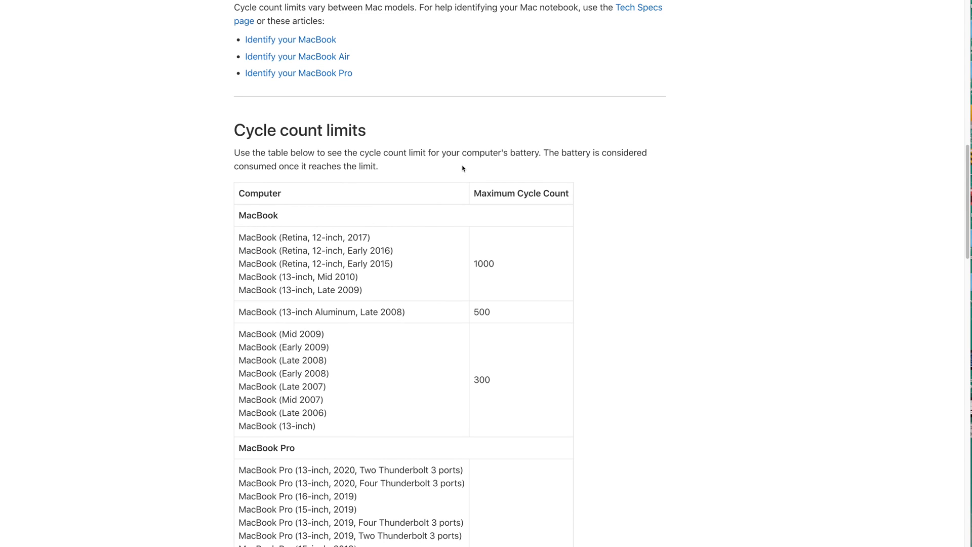
mouse_move(519, 199)
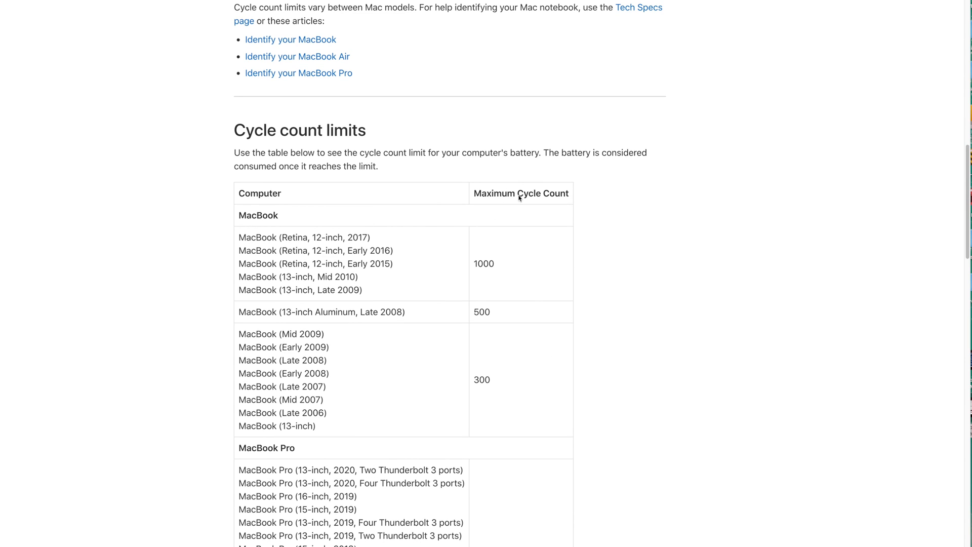
mouse_move(558, 197)
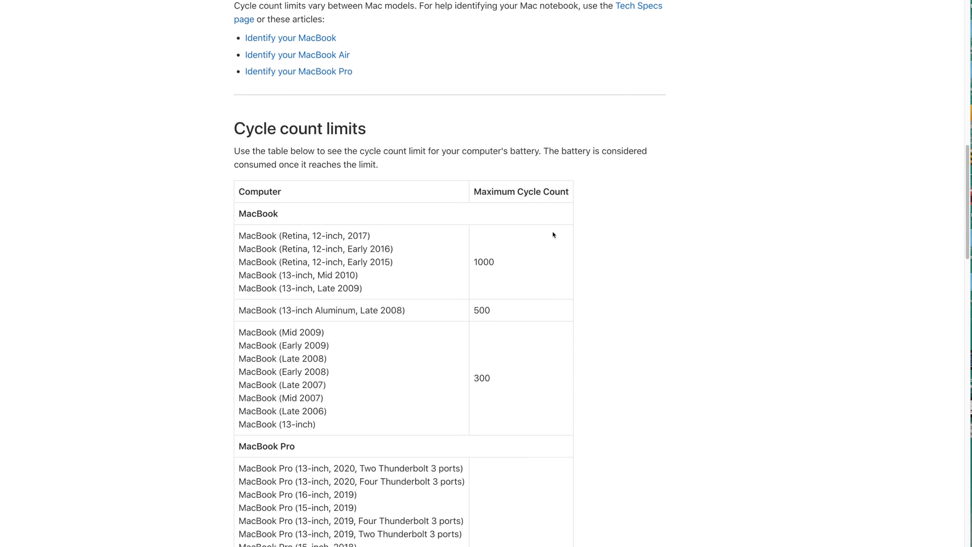
scroll("down", 3)
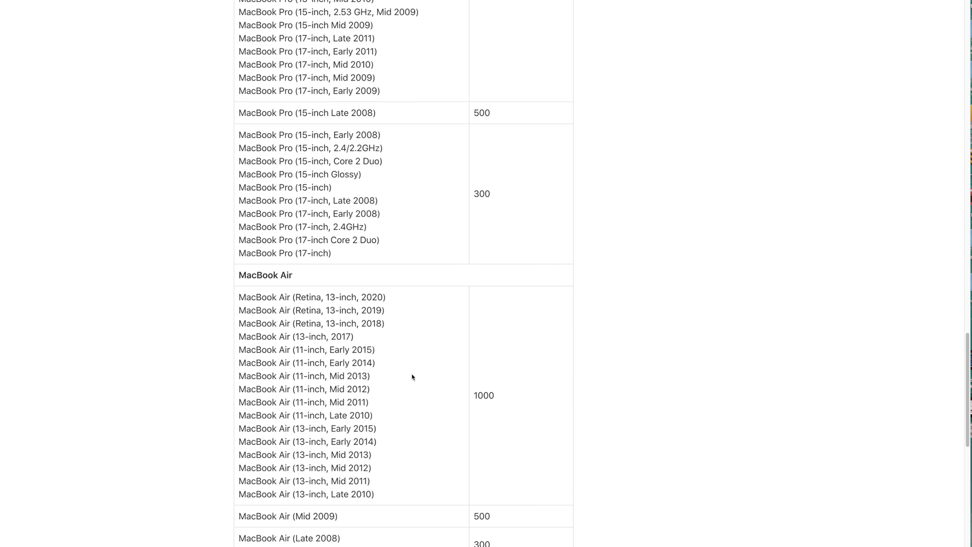
mouse_move(328, 350)
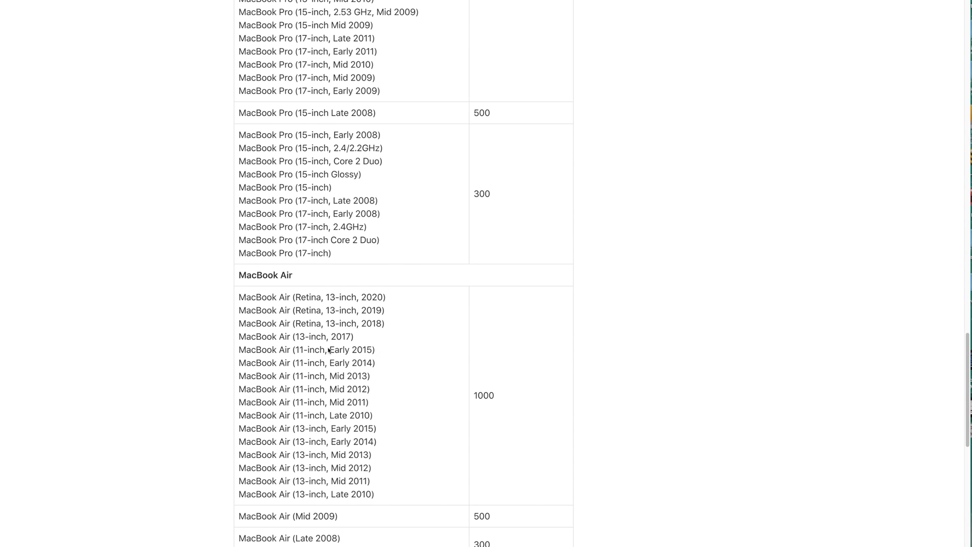
mouse_move(266, 349)
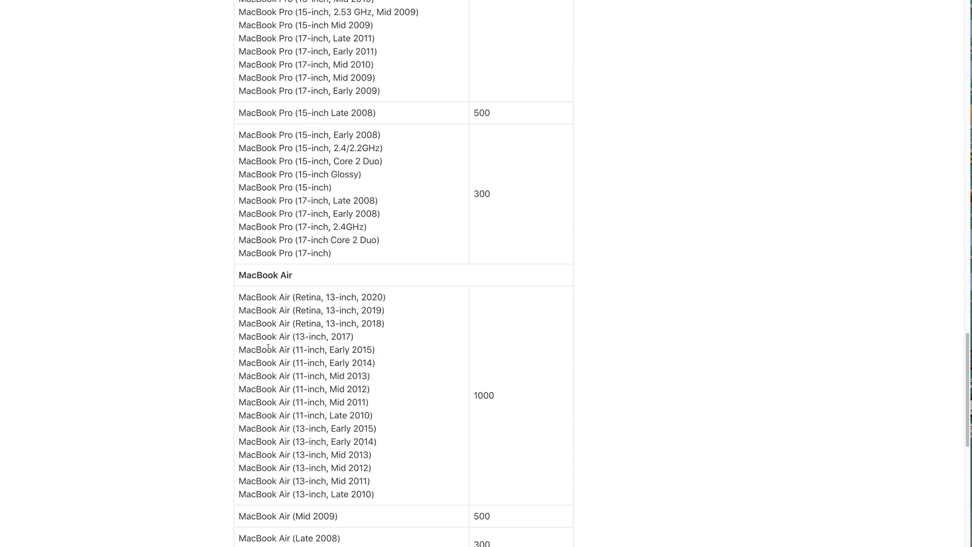
mouse_move(501, 375)
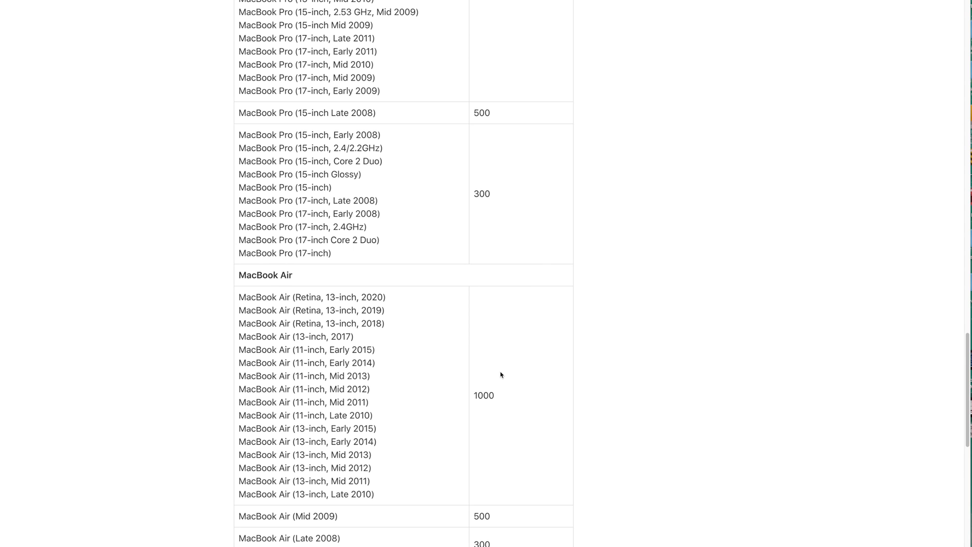
- Scroll through the MacBook Pro limits down to the older models rated 500 and 300
scroll("up", 3)
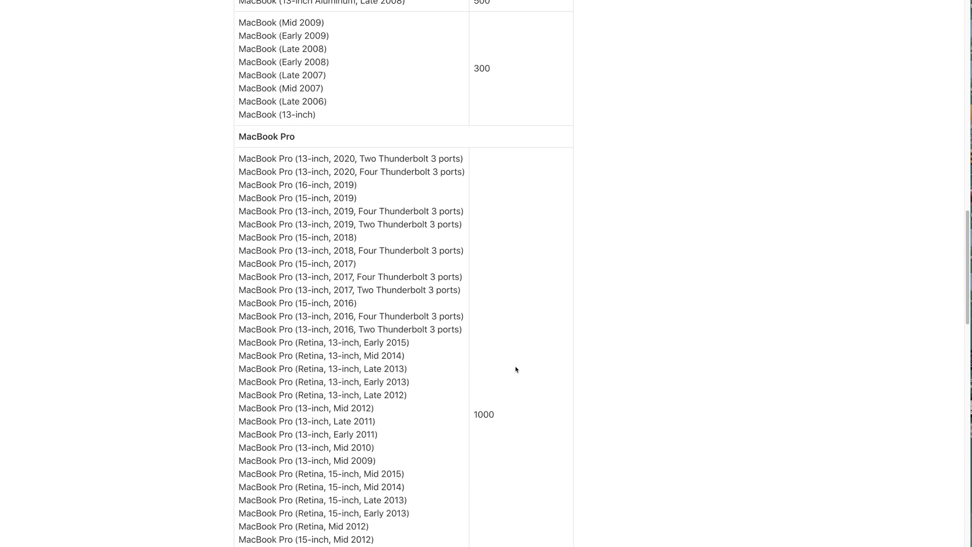
scroll("up", 3)
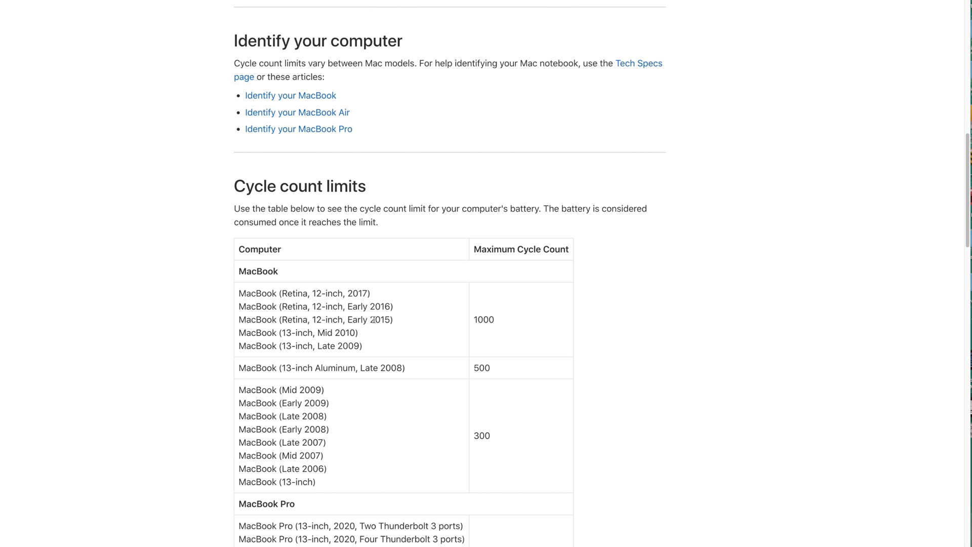
scroll("down", 3)
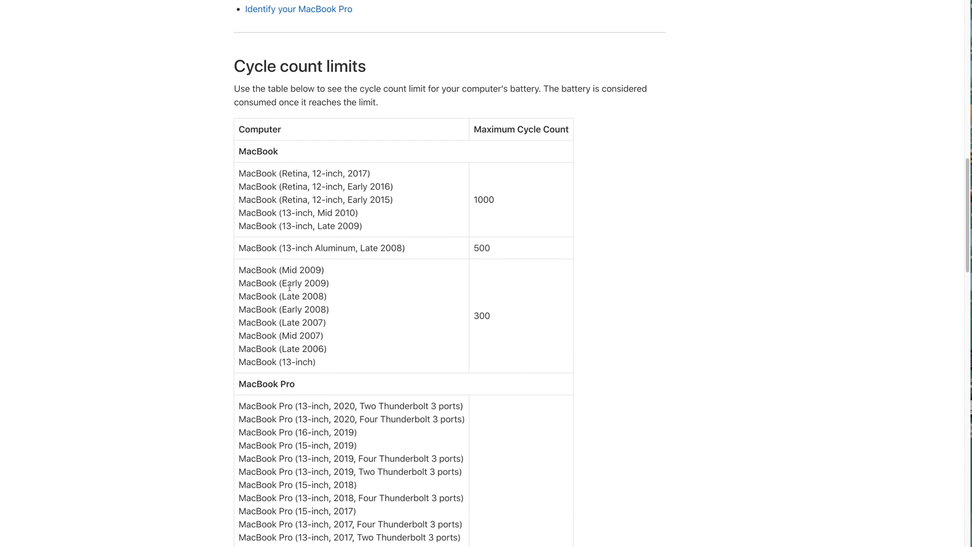
mouse_move(331, 356)
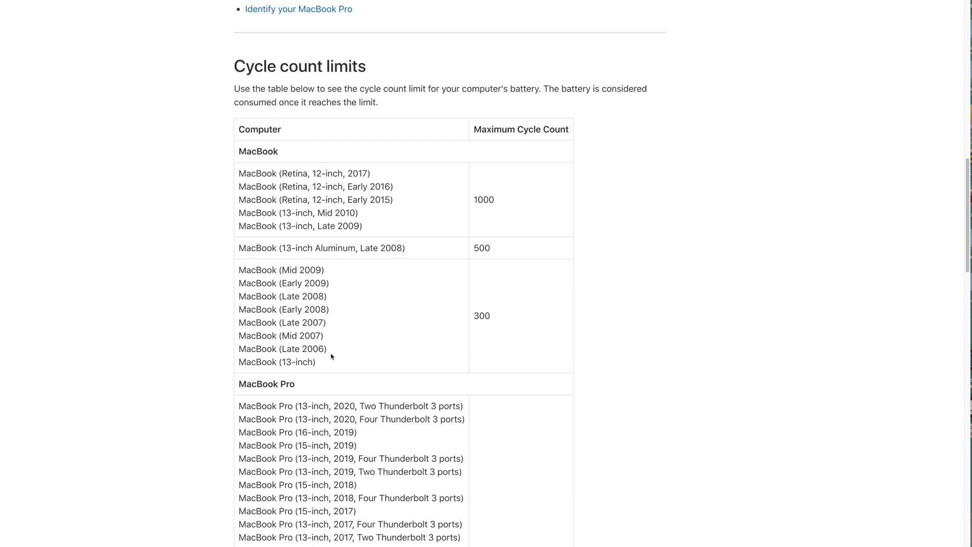
mouse_move(501, 319)
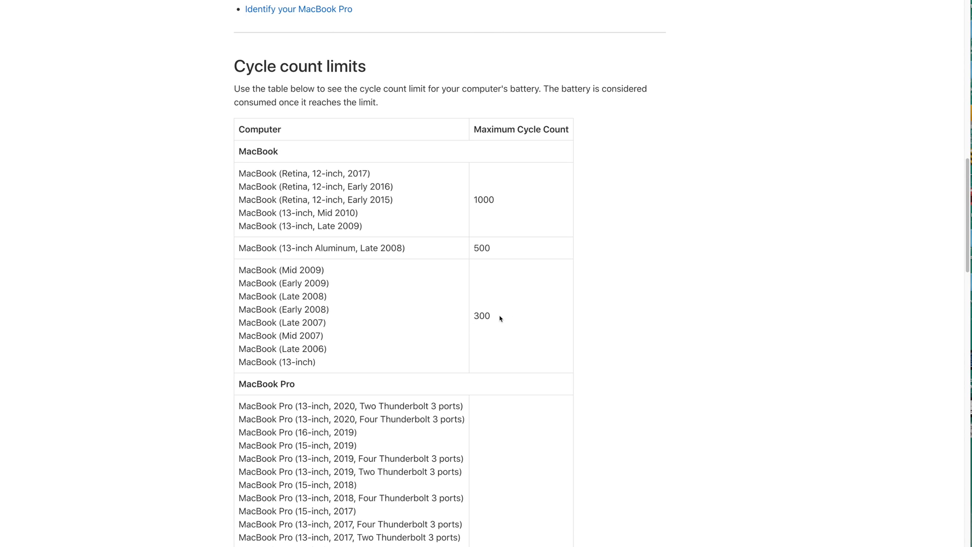
mouse_move(298, 263)
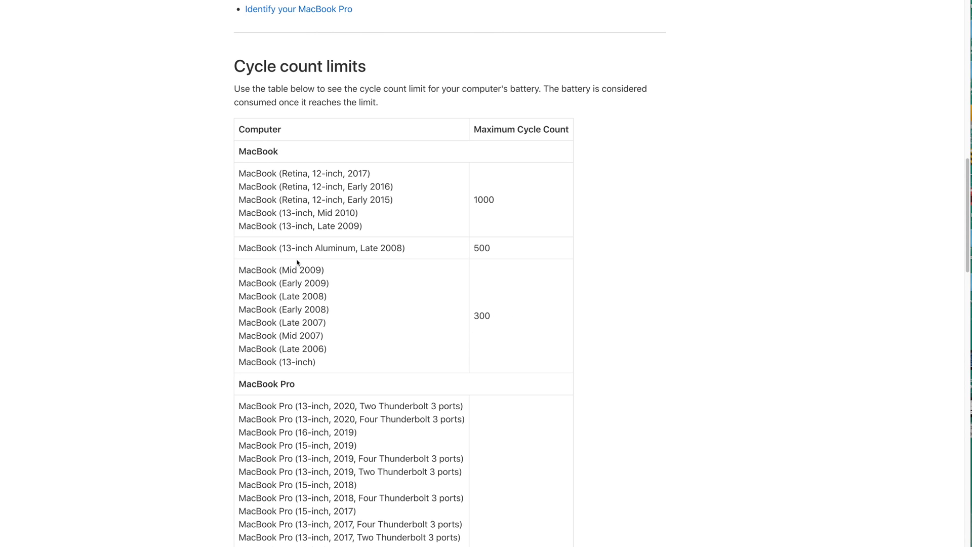
mouse_move(342, 256)
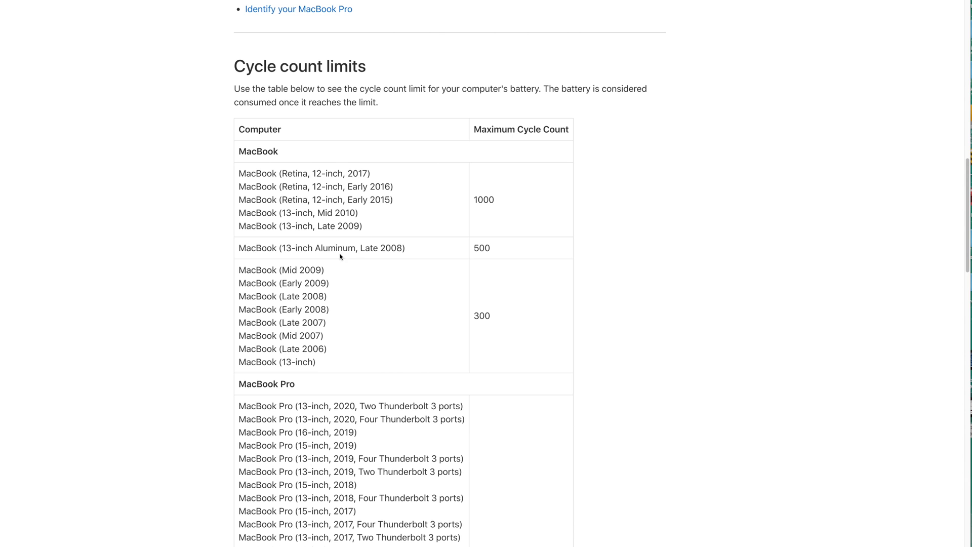
scroll("down", 3)
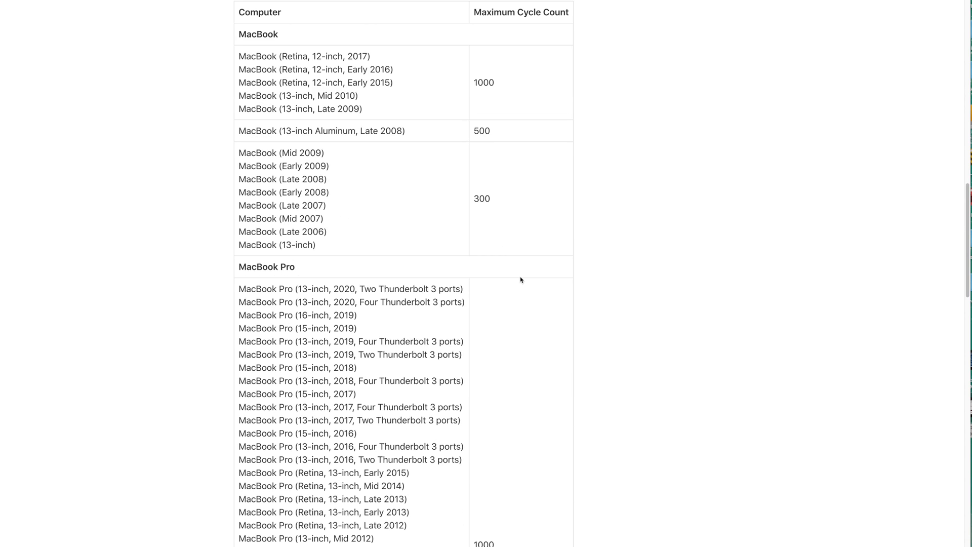
scroll("down", 3)
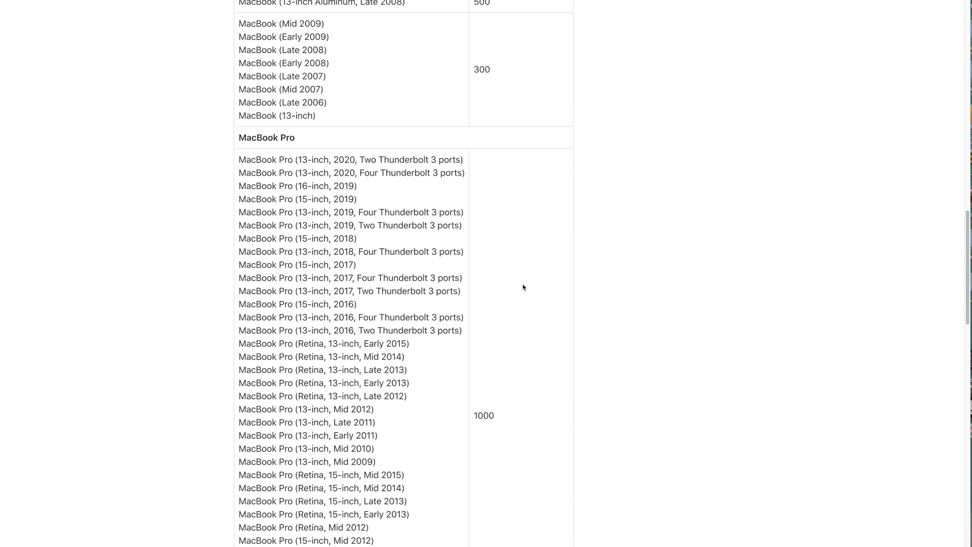
scroll("down", 3)
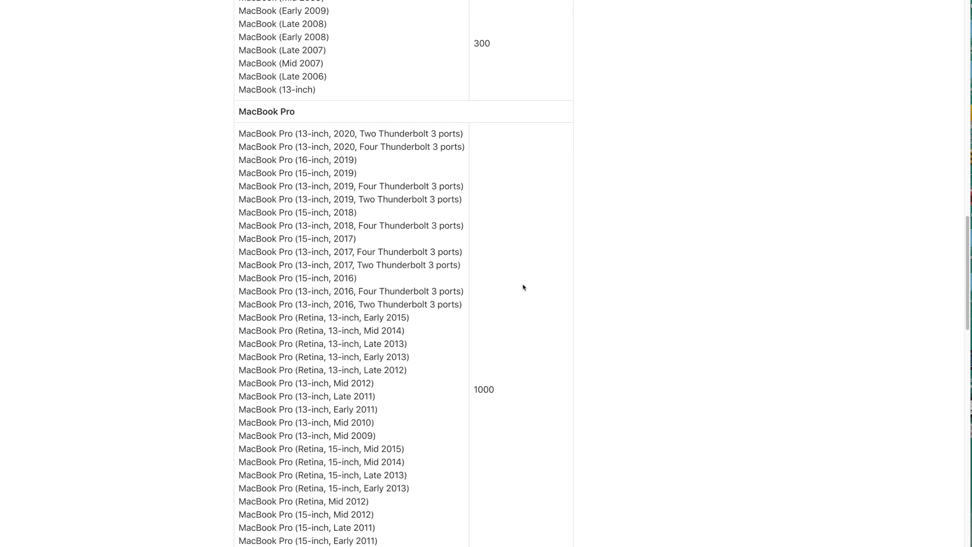
mouse_move(505, 354)
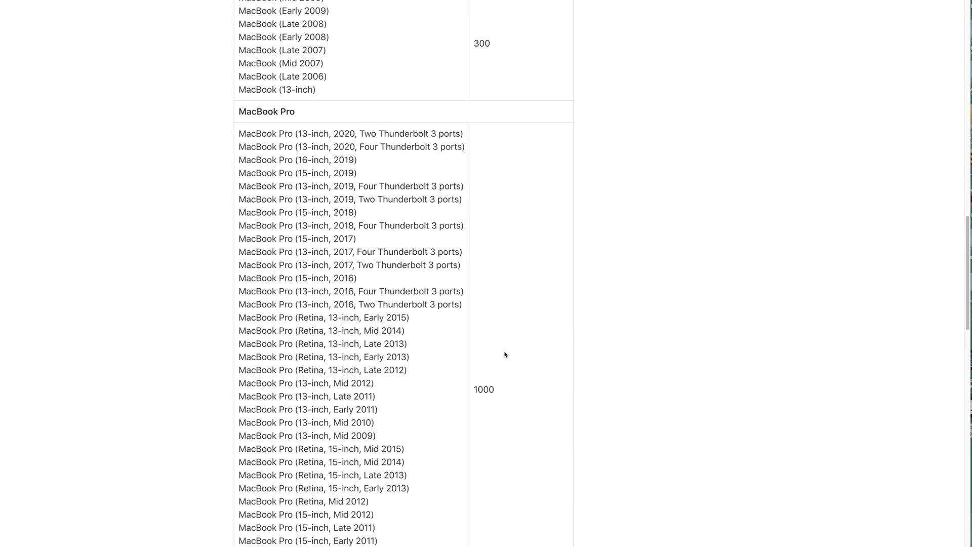
scroll("down", 3)
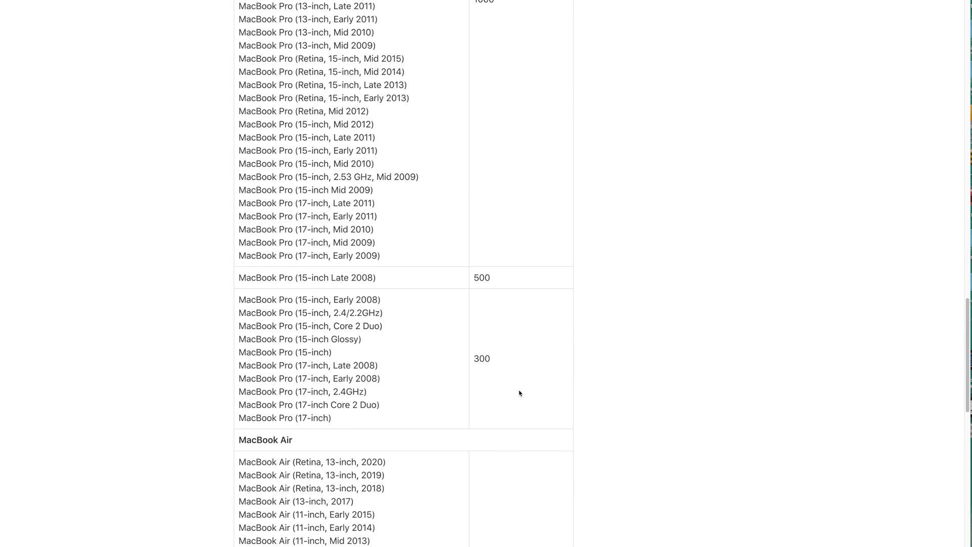
mouse_move(448, 278)
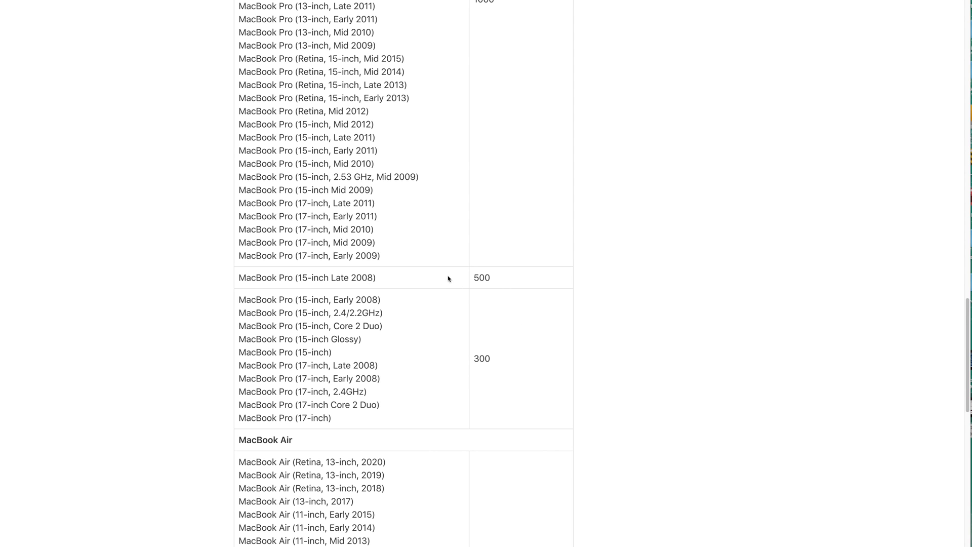
mouse_move(475, 347)
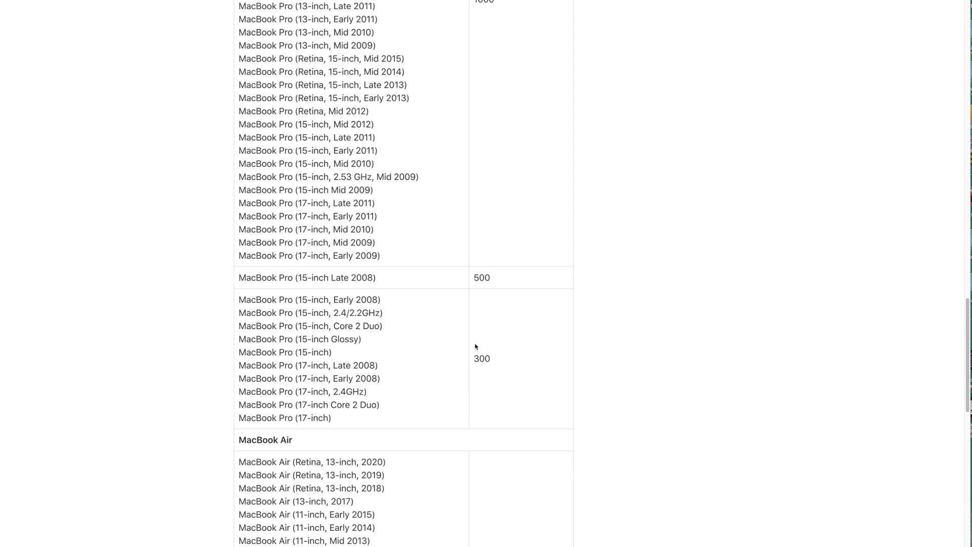
- Scroll past the table's end and back up toward the article's beginning
scroll("down", 3)
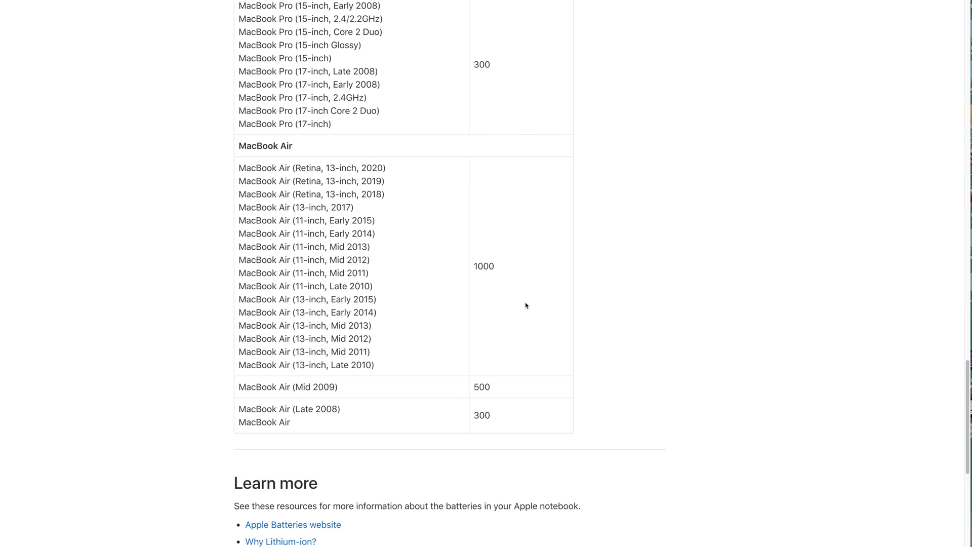
scroll("up", 3)
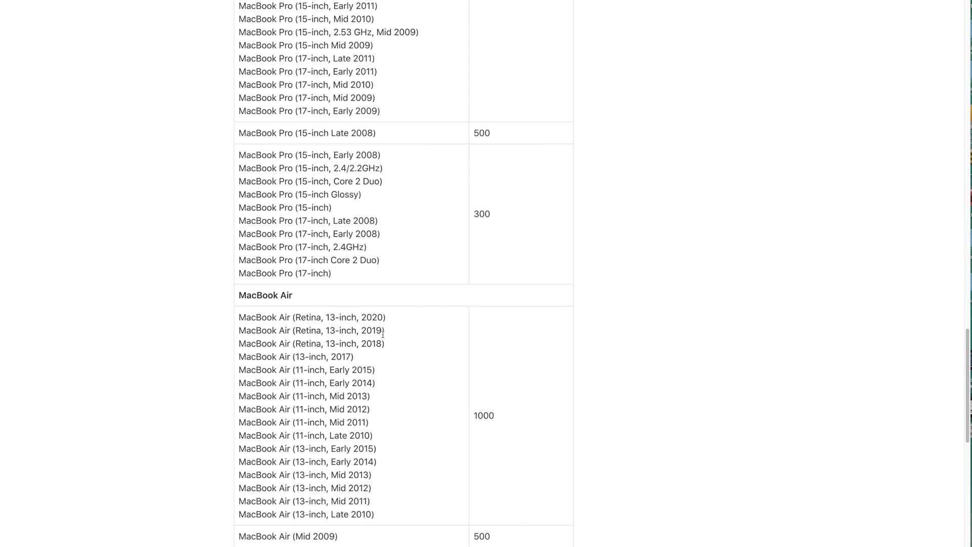
mouse_move(460, 408)
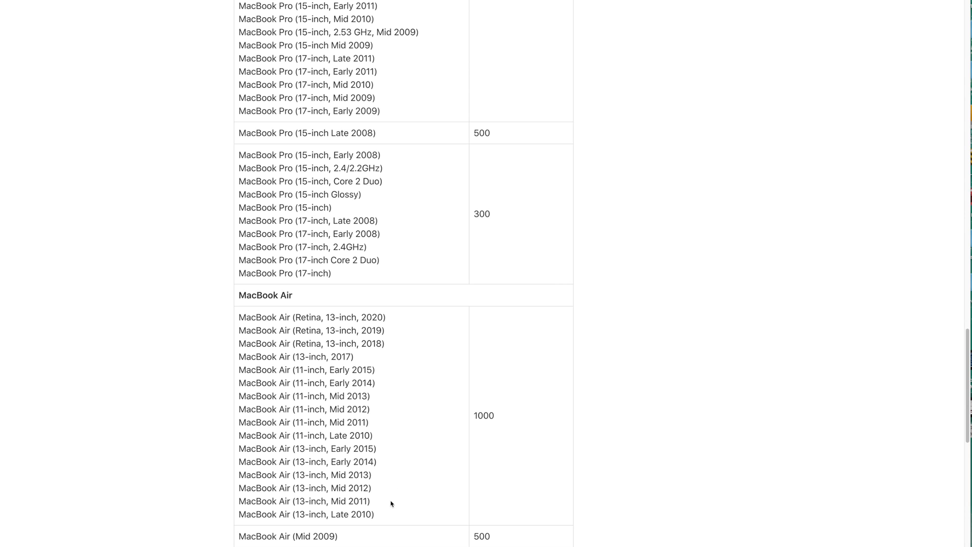
mouse_move(408, 429)
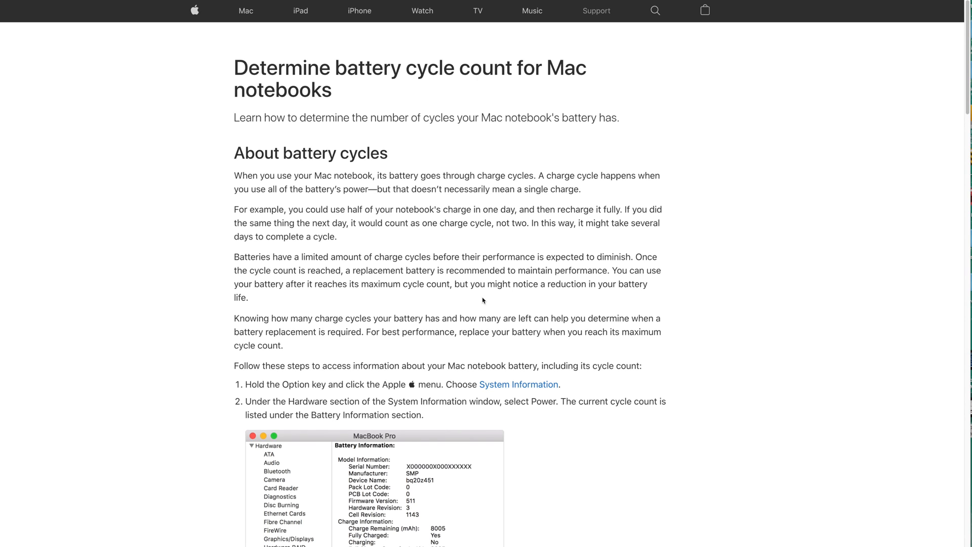
mouse_move(618, 299)
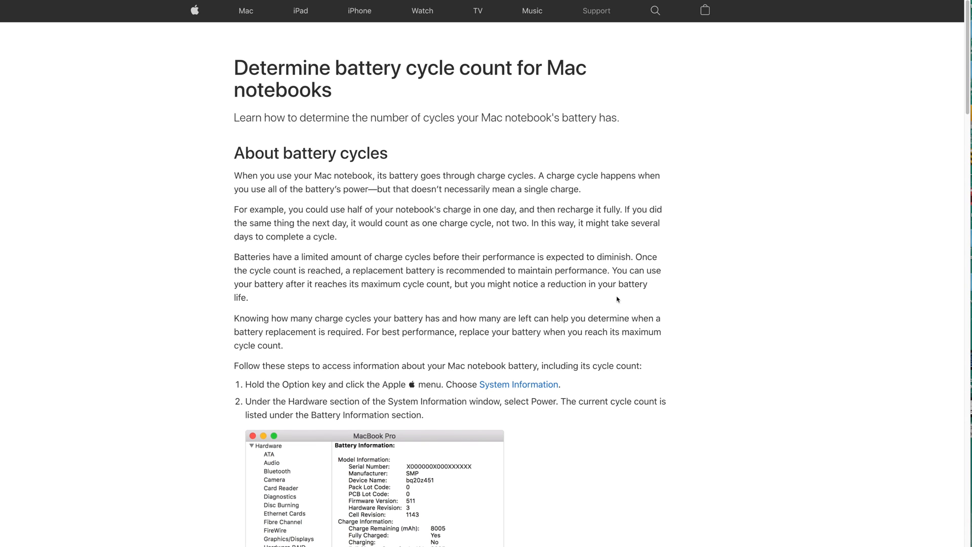
mouse_move(585, 204)
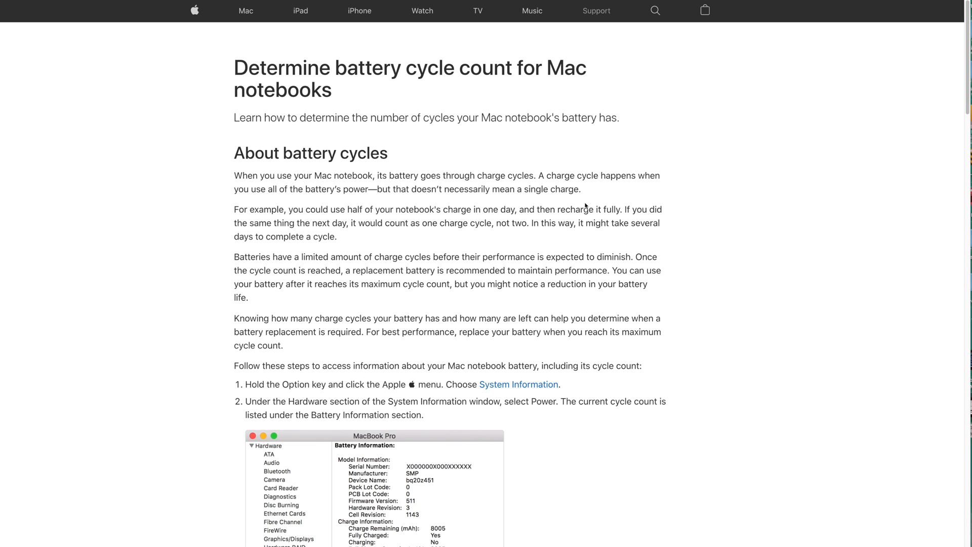
mouse_move(789, 74)
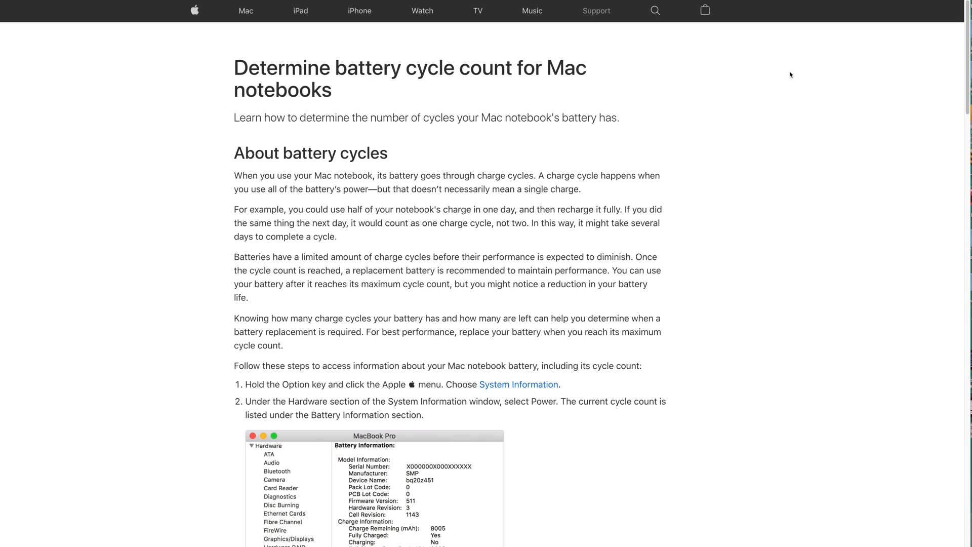